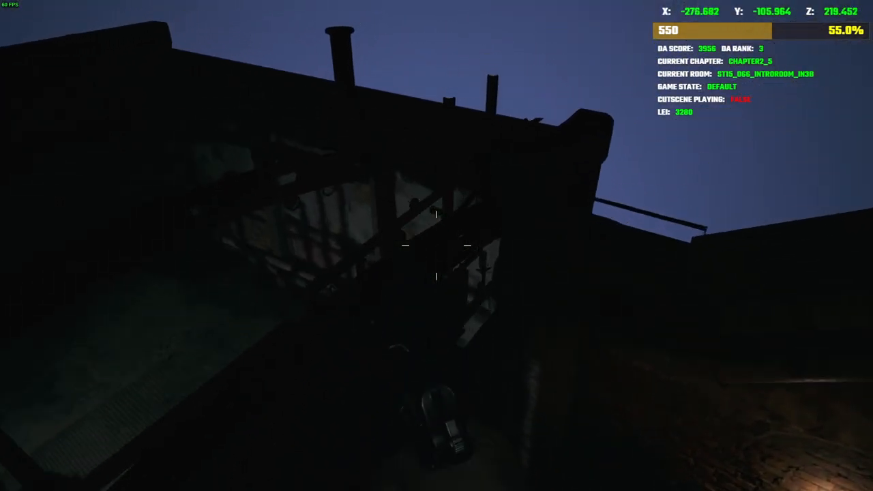
pyautogui.moveTo(437, 245)
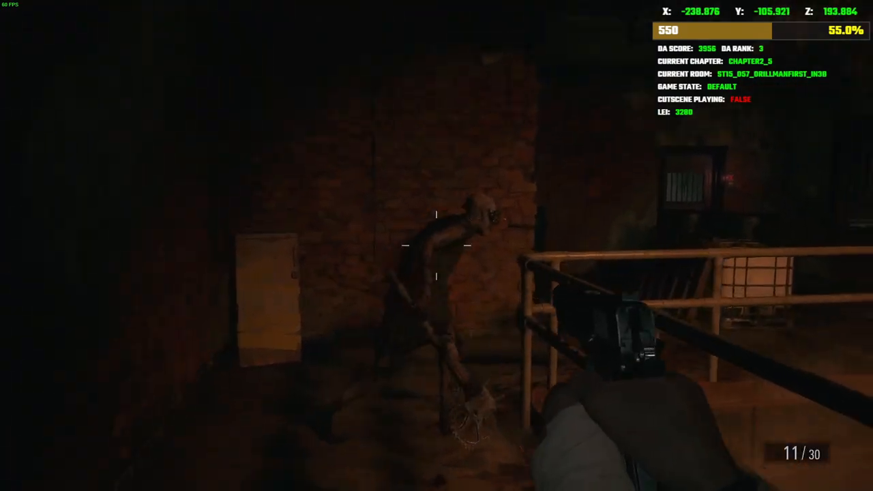
pyautogui.click(437, 245)
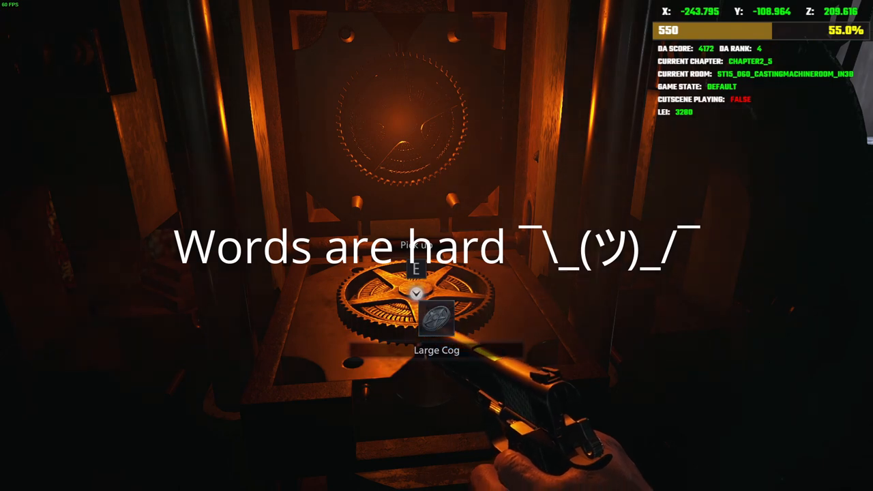
# Take the Large Cog from the casting machine and head into the electric supply room
pyautogui.press('tab')
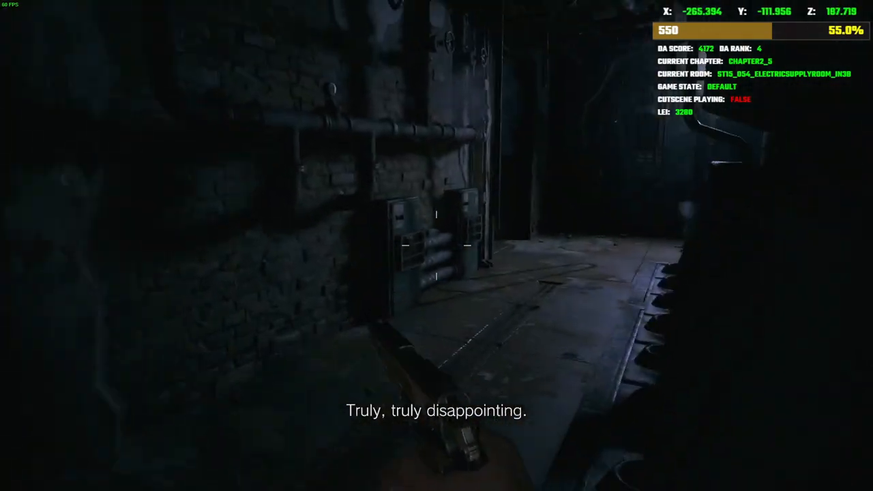
pyautogui.moveTo(436, 246)
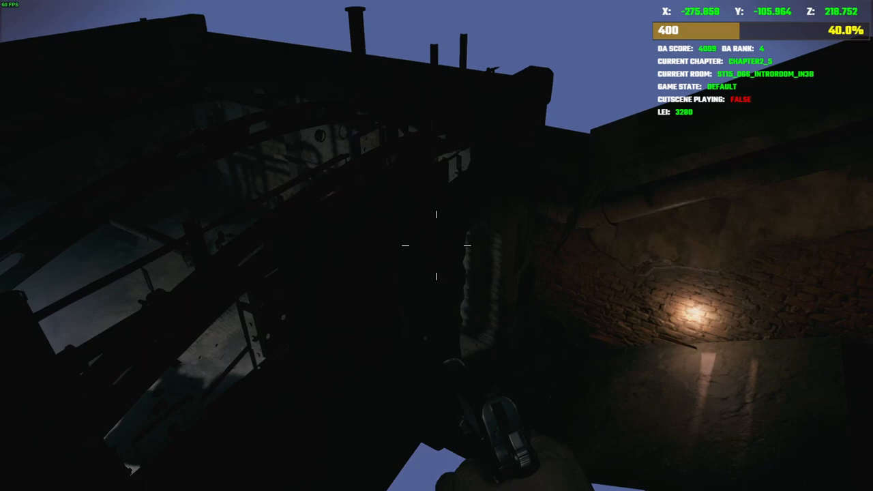
pyautogui.moveTo(436, 246)
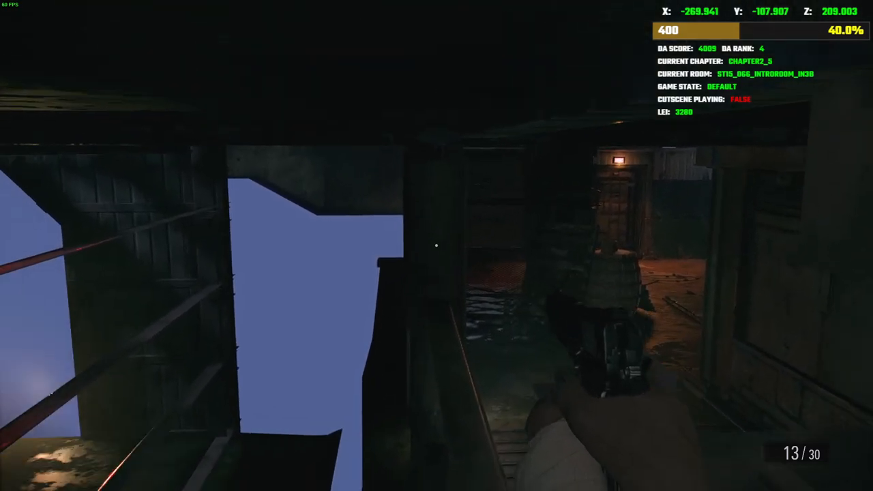
pyautogui.moveTo(437, 246)
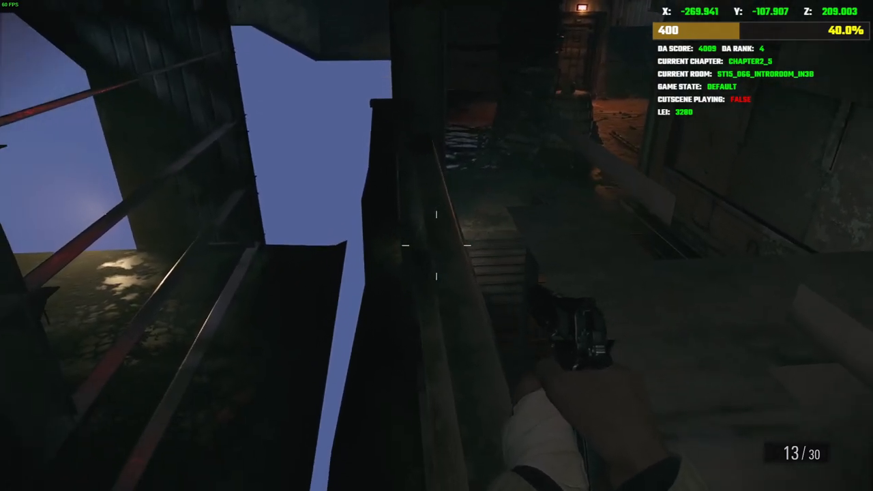